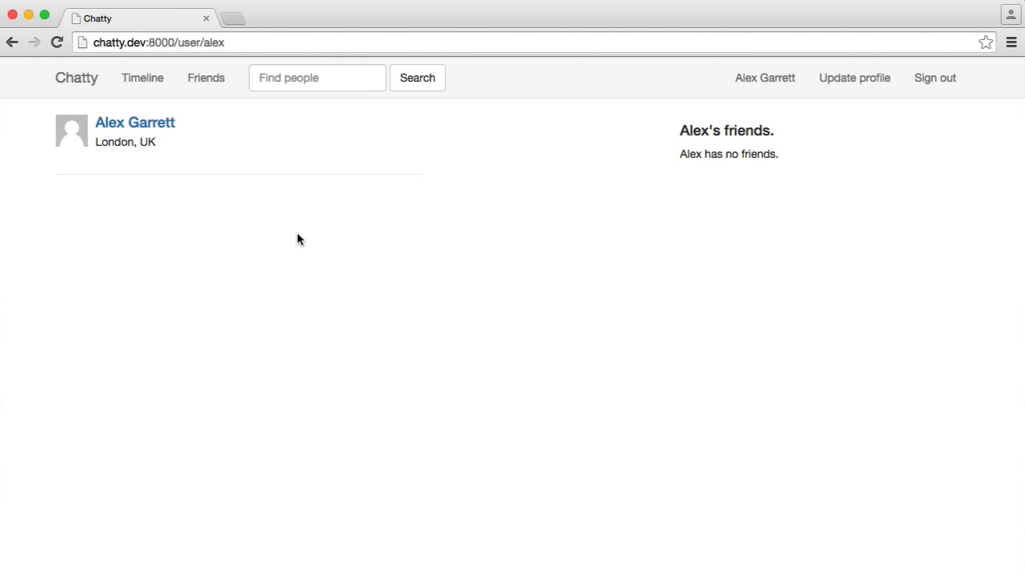
mouse_move(205, 80)
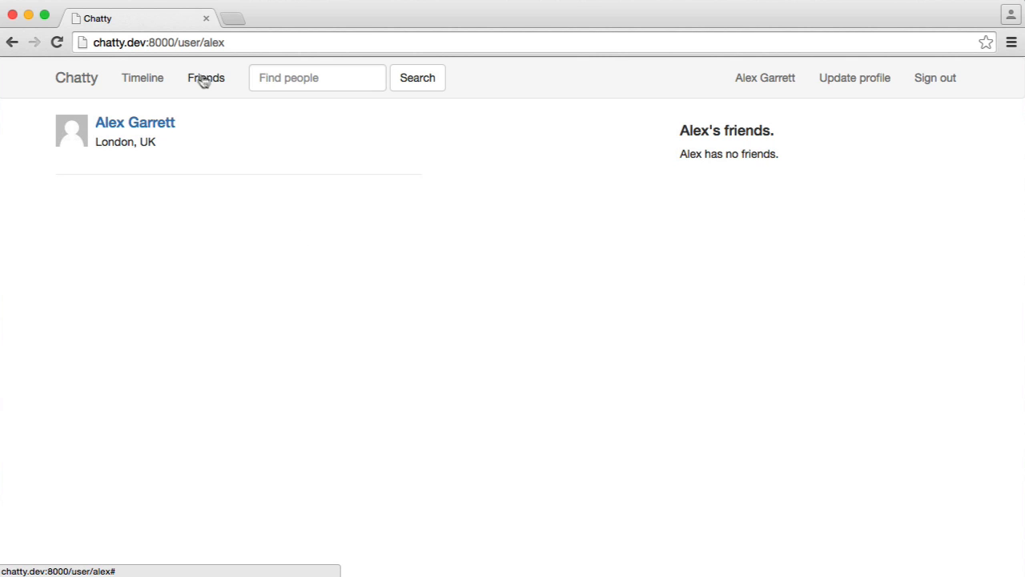
mouse_move(225, 218)
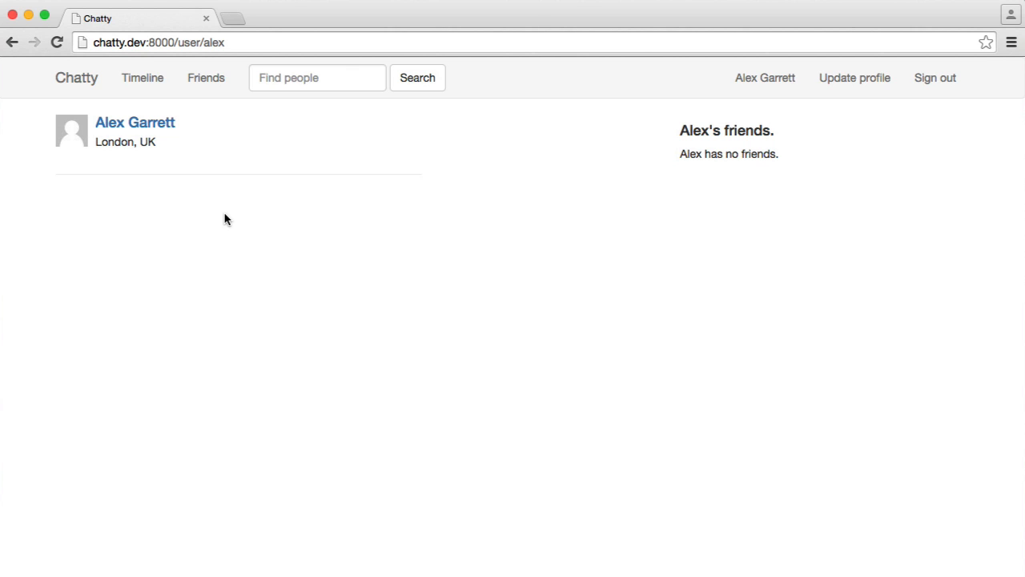
mouse_move(219, 108)
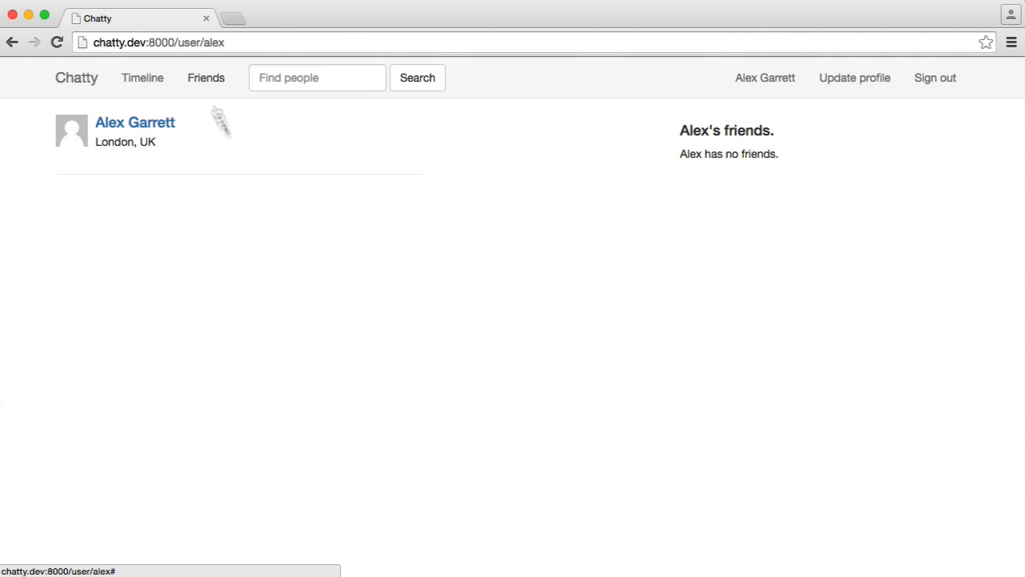
mouse_move(252, 285)
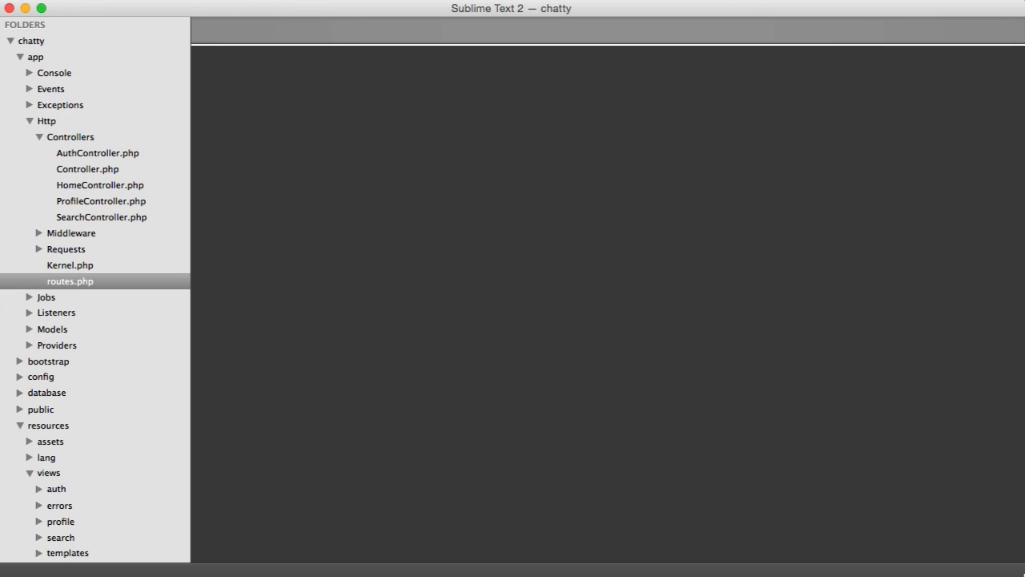
Step: Create a new file in the Controllers folder and save it as FriendController.php
right_click(70, 137)
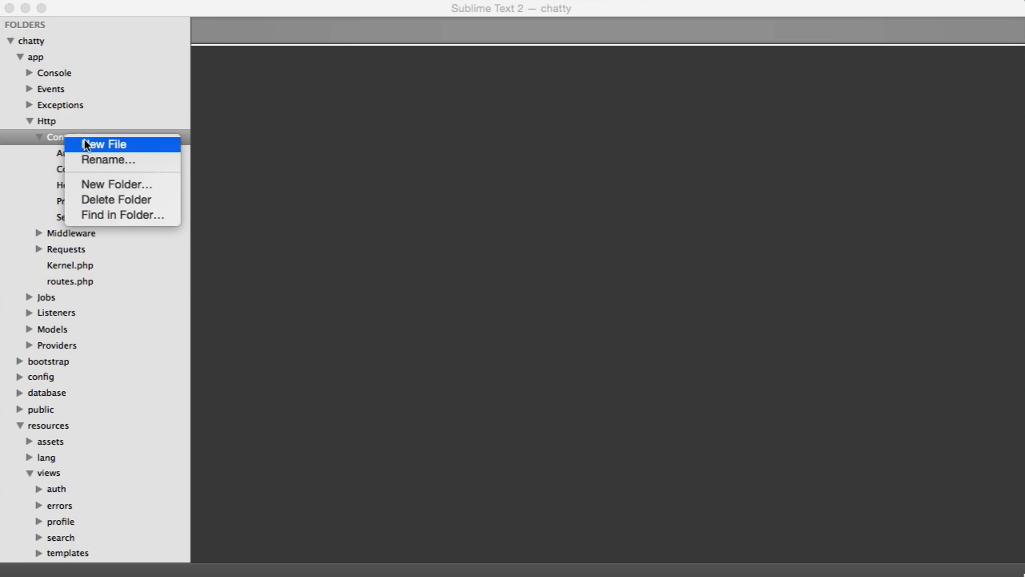
click(105, 145)
text(Friend)
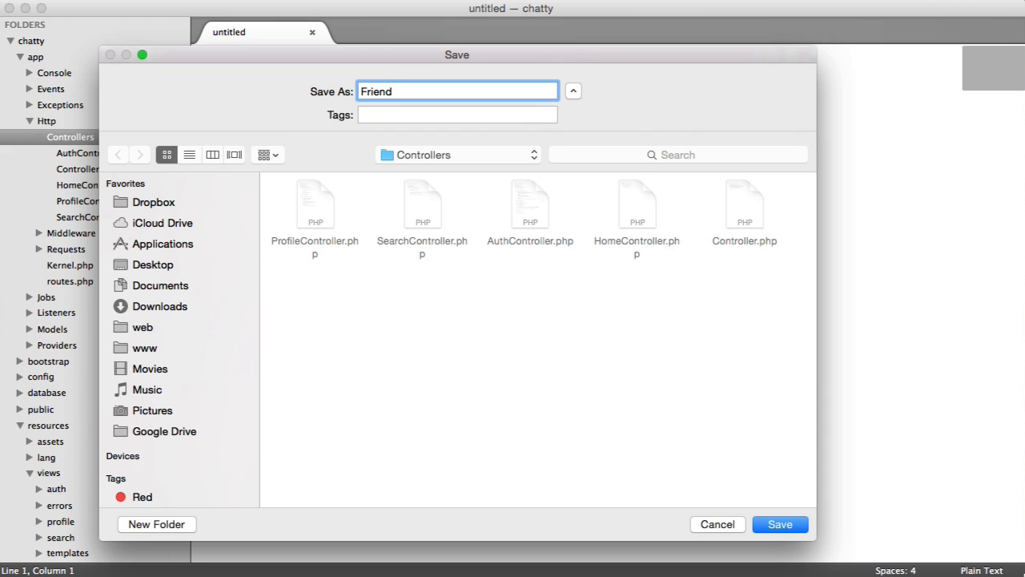
click(780, 524)
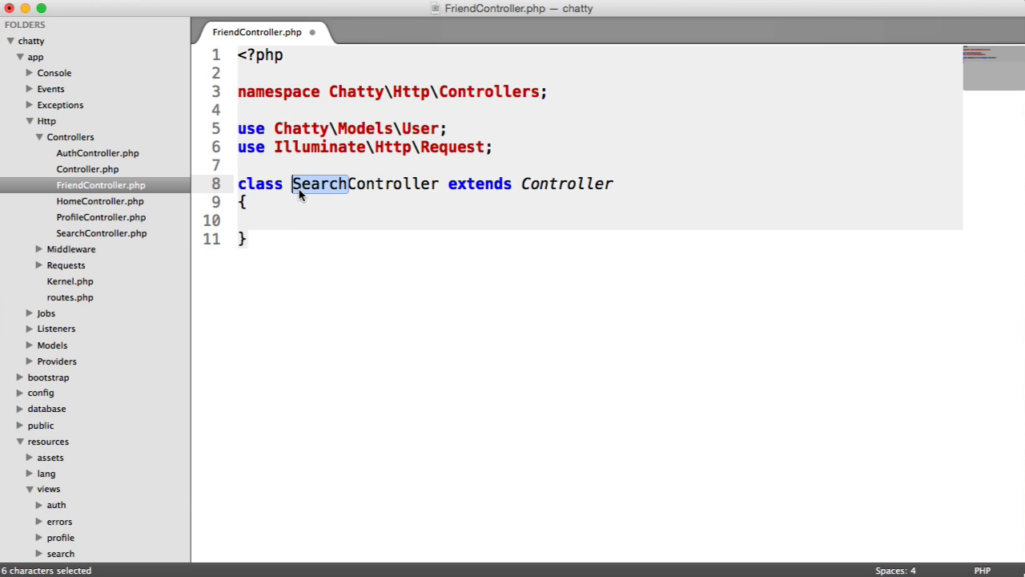
Step: Rename the class to FriendController and add getIndex returning view('friends.index')
text(Friend)
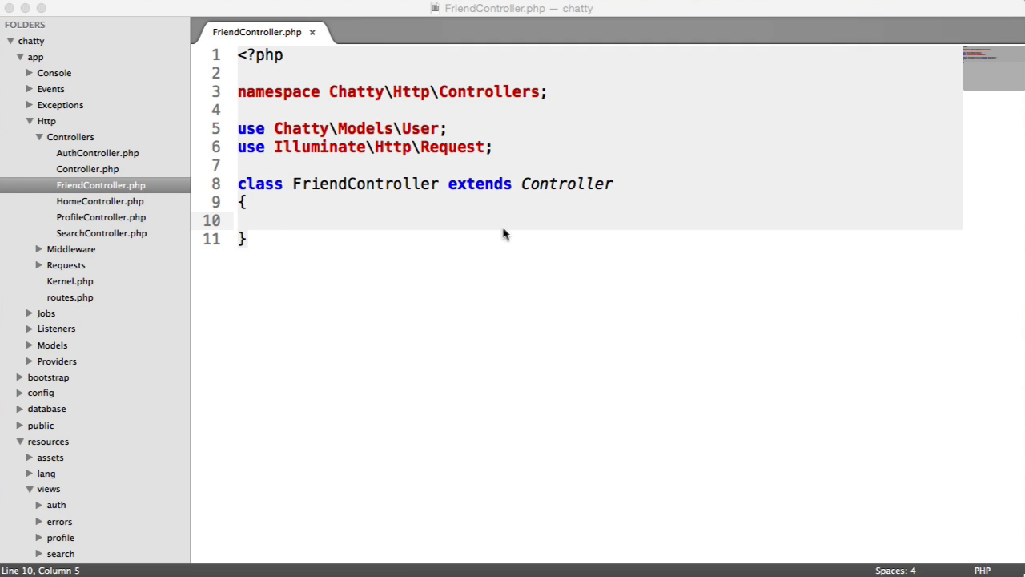
text(public)
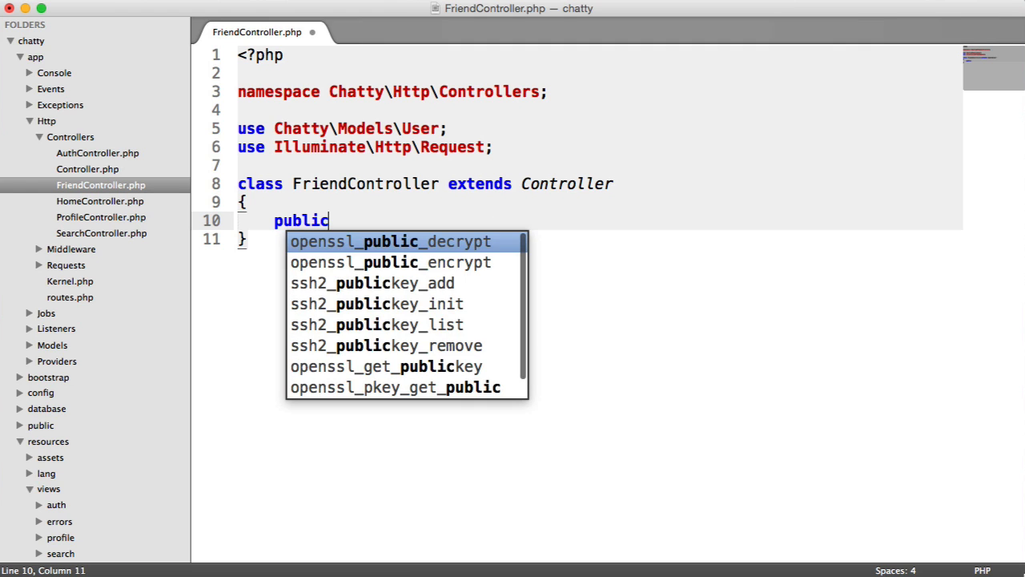
text(function)
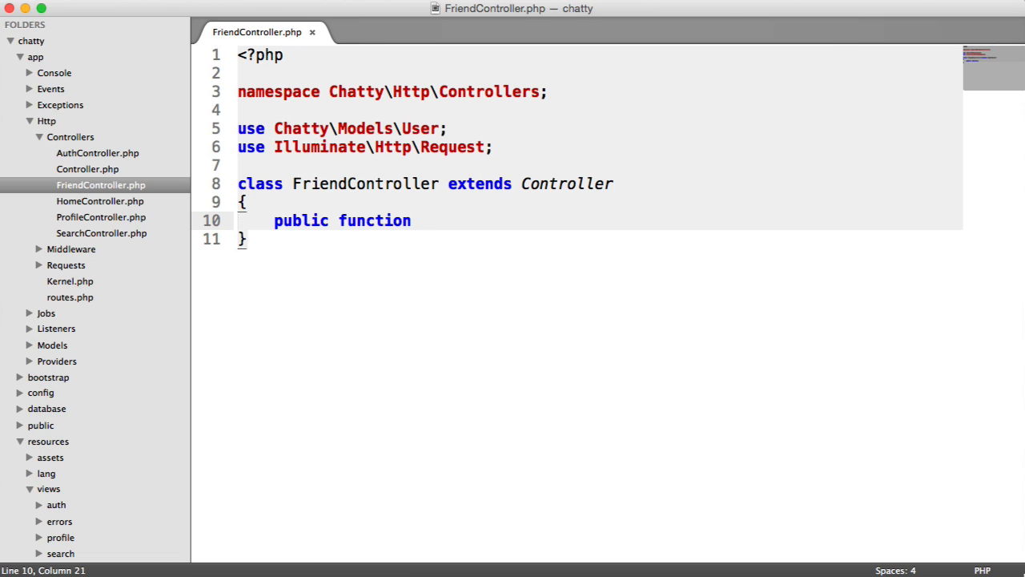
text(getIndex())
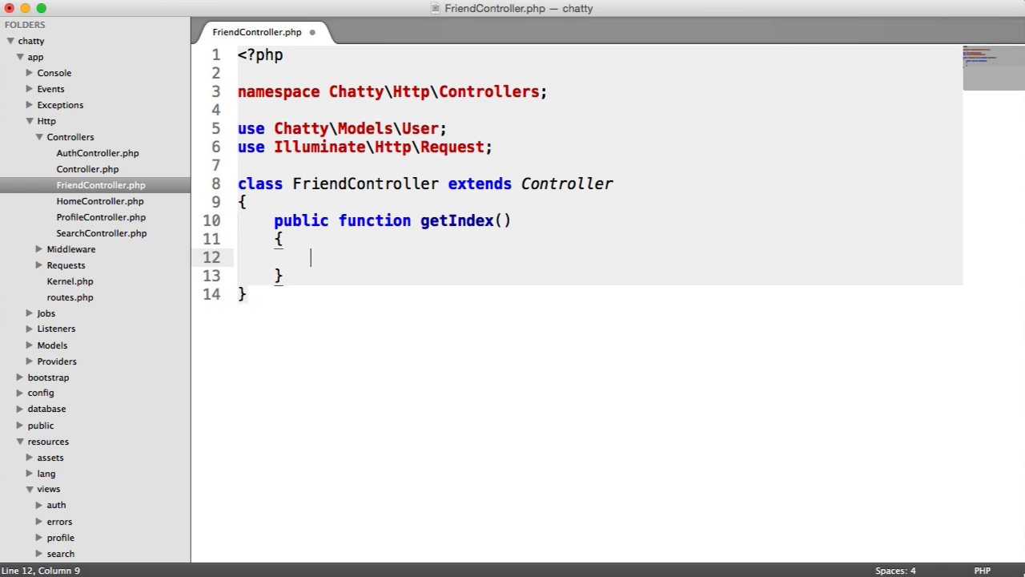
text(return view();)
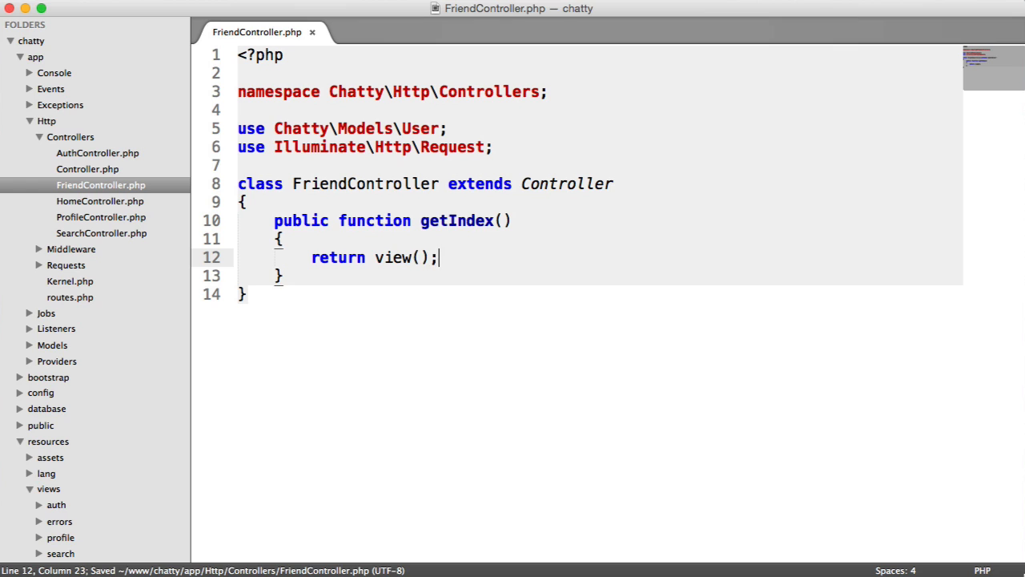
text('fri')
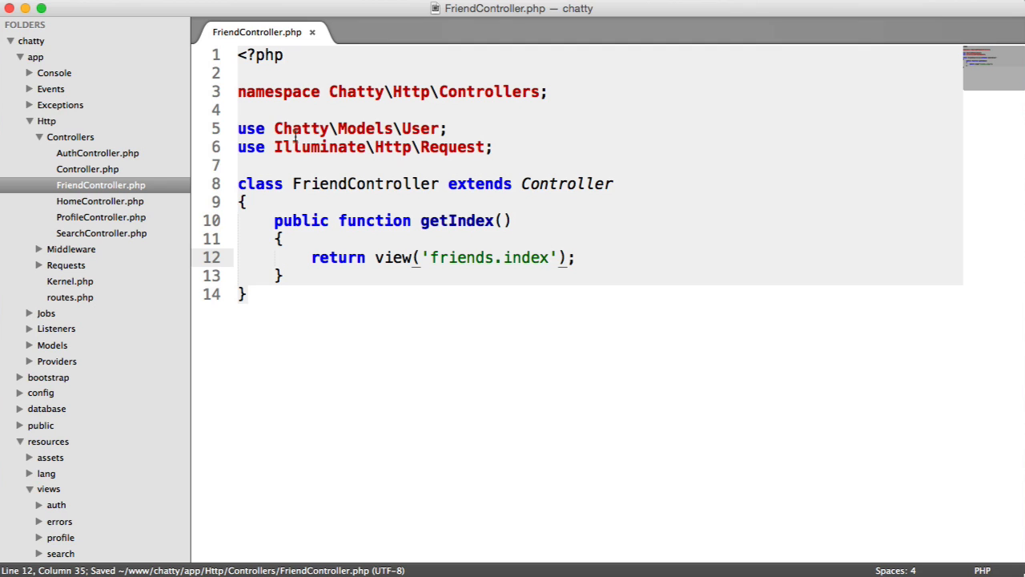
scroll(down, 3)
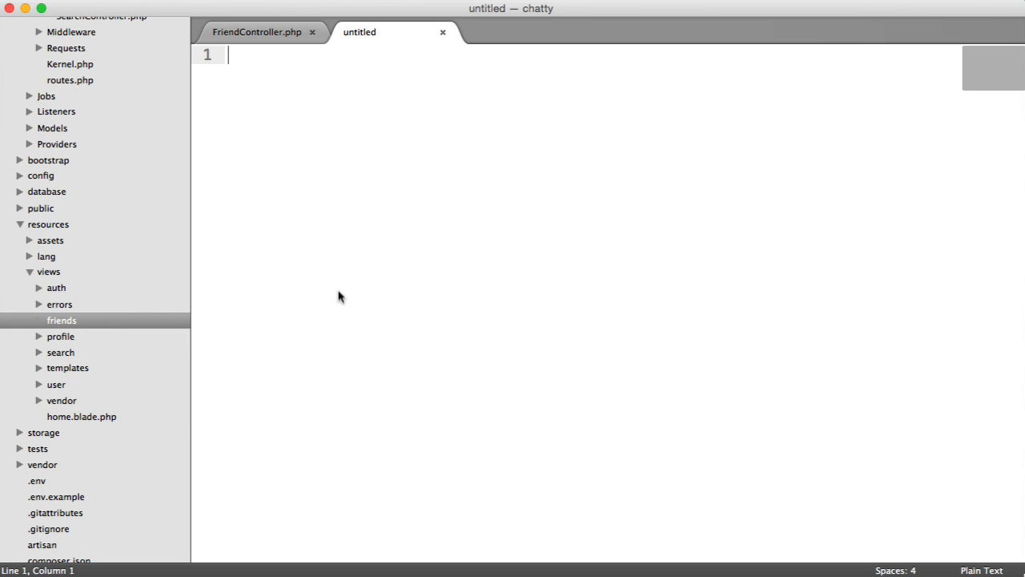
Step: Save friends/index.blade.php with home.blade.php's contents, adding 'Your friends' and 'Friend requests' columns
key(cmd+s)
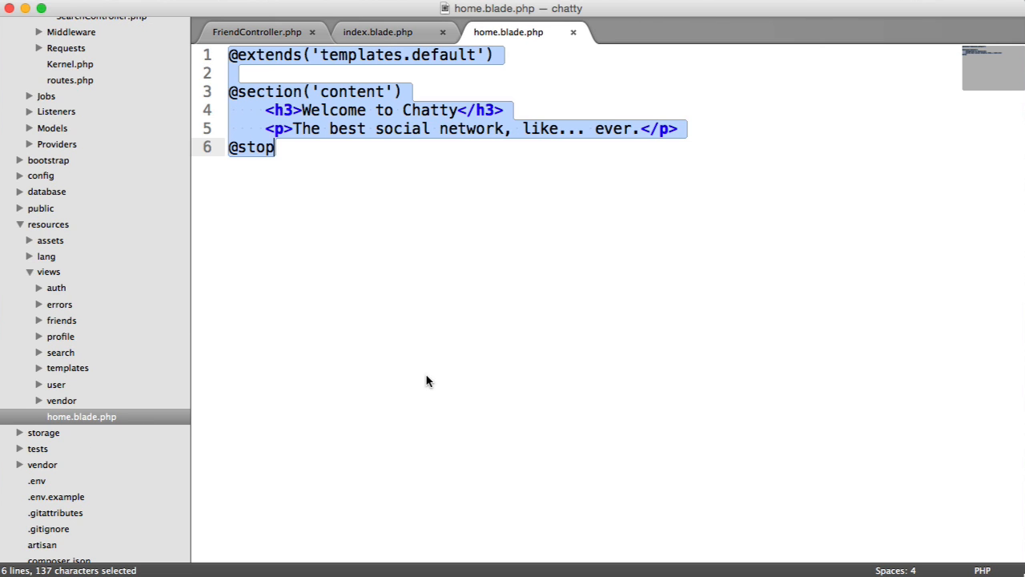
click(572, 33)
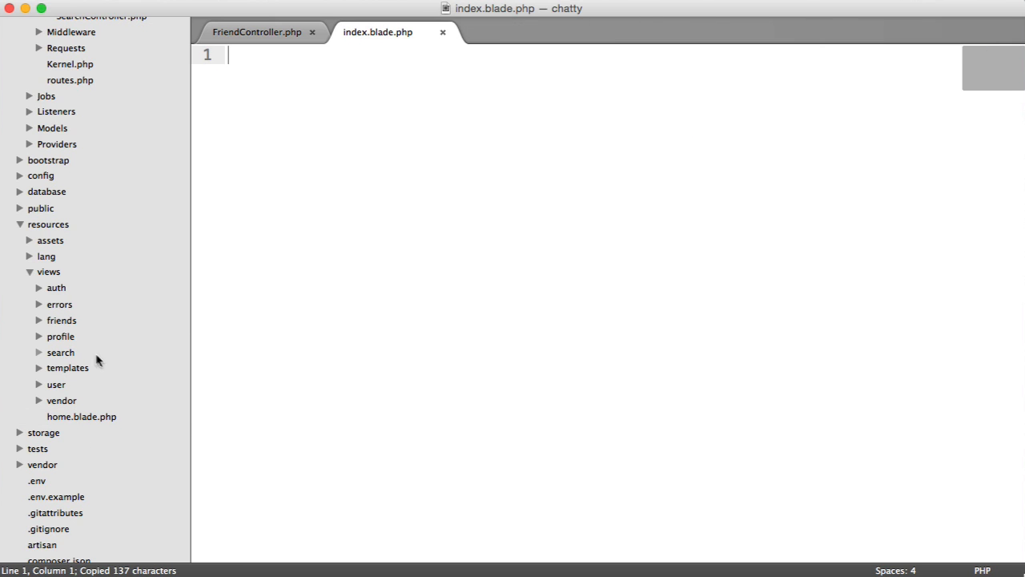
click(60, 320)
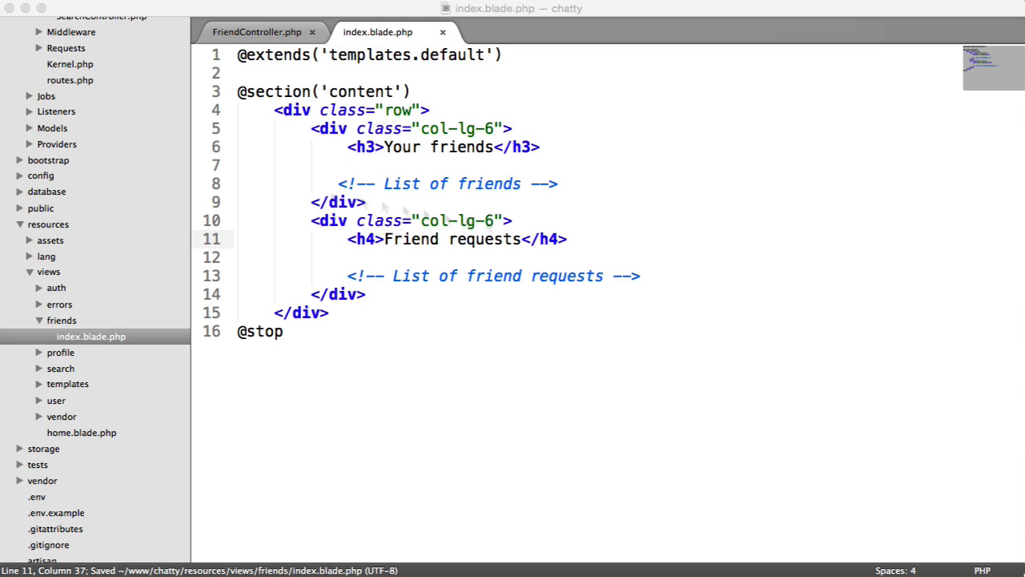
mouse_move(371, 186)
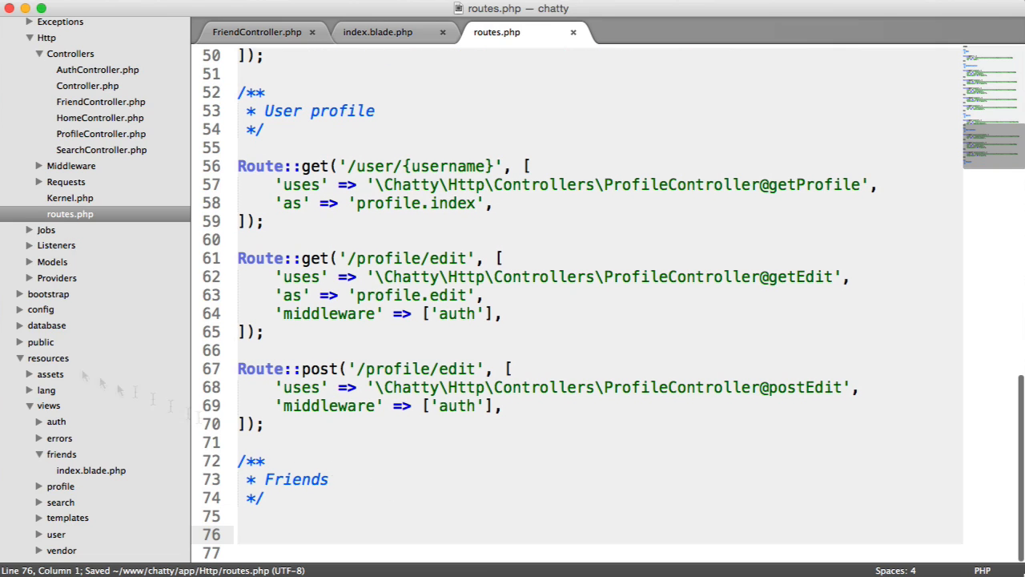
Step: Add Route::get('/friends') to FriendController@getIndex with auth middleware, named friends.index
scroll(down, 3)
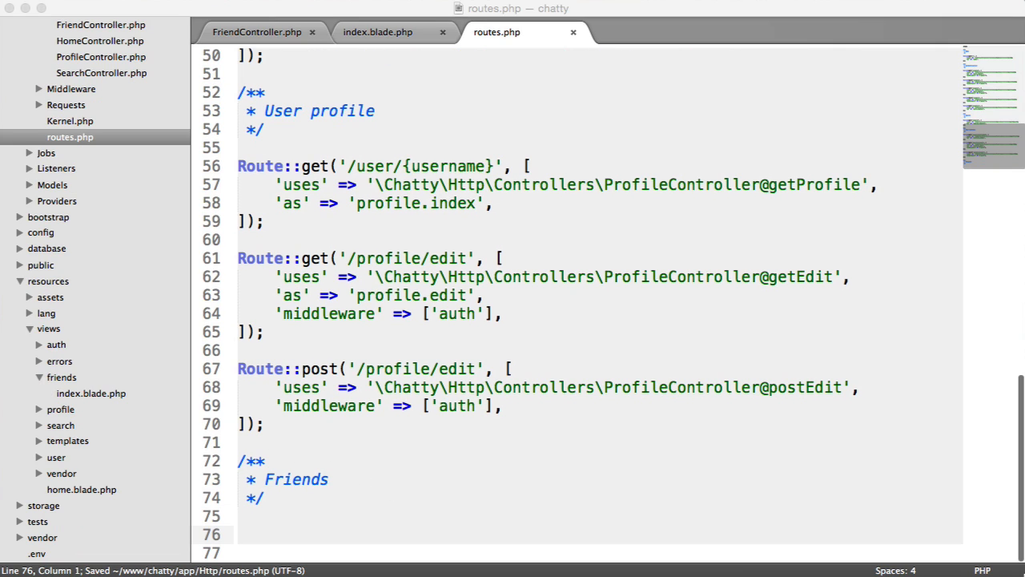
text(Route::get();)
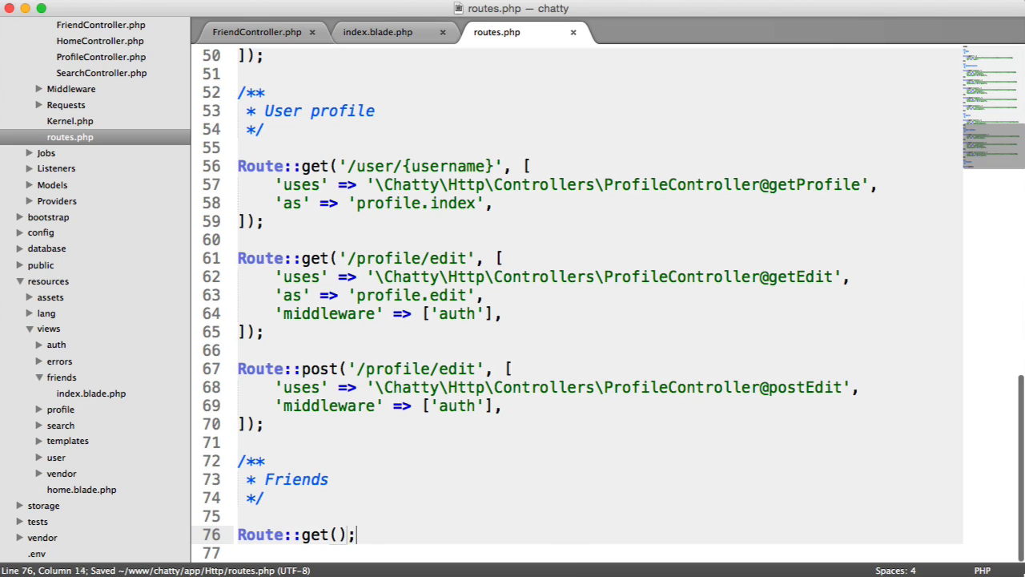
text('/friends')
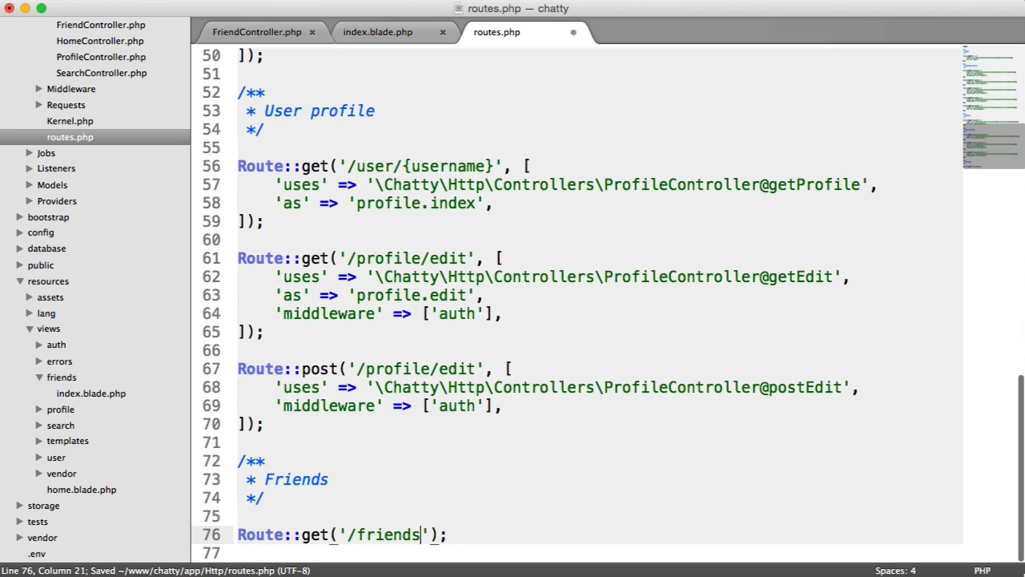
text(, [)
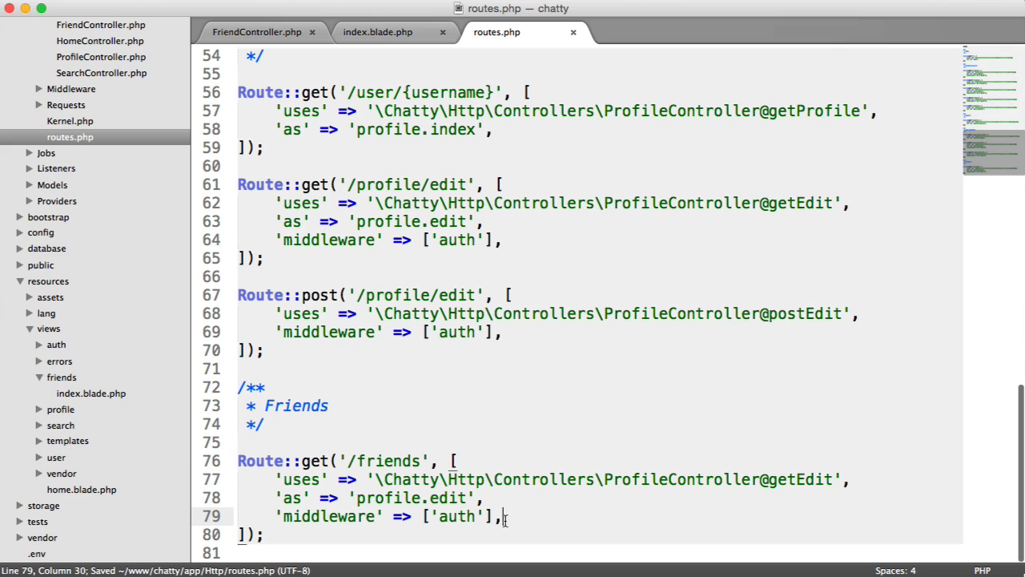
mouse_move(825, 475)
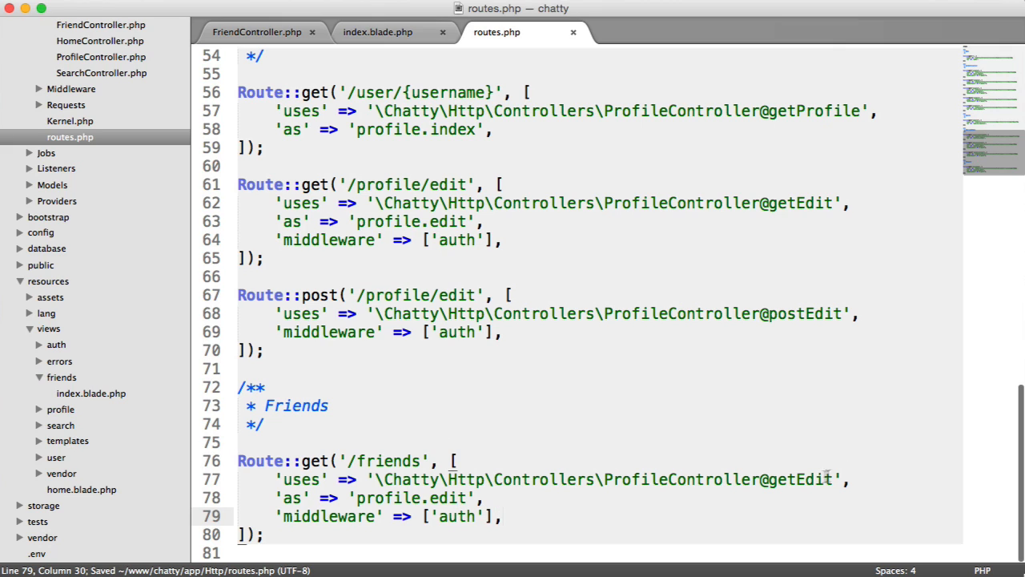
double_click(646, 480)
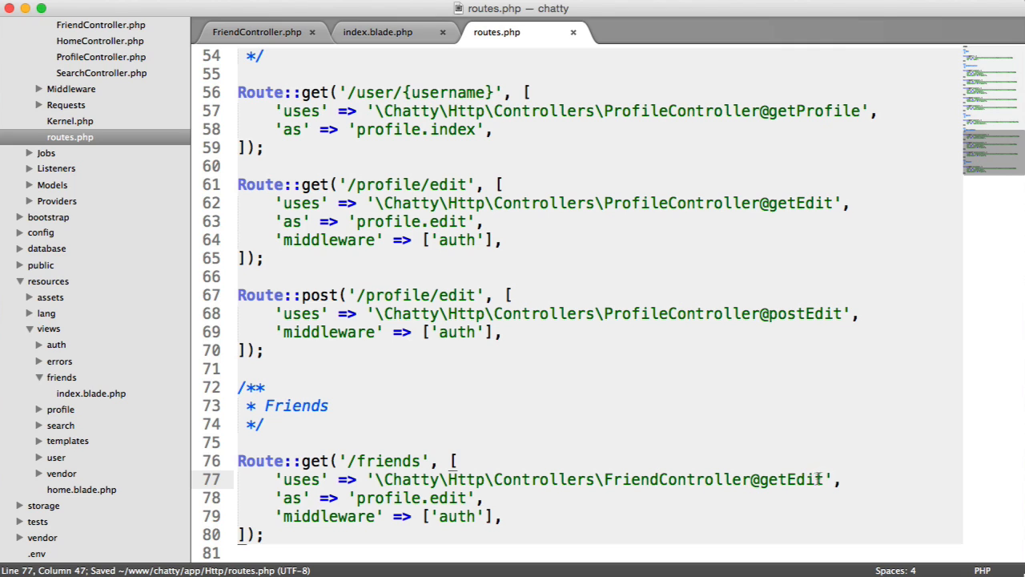
text(Index)
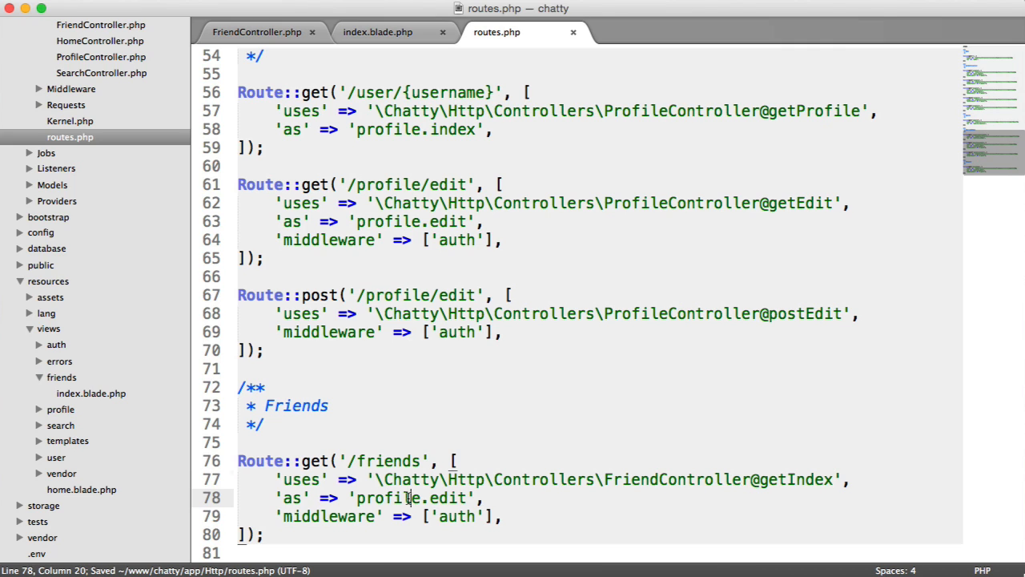
text(friends)
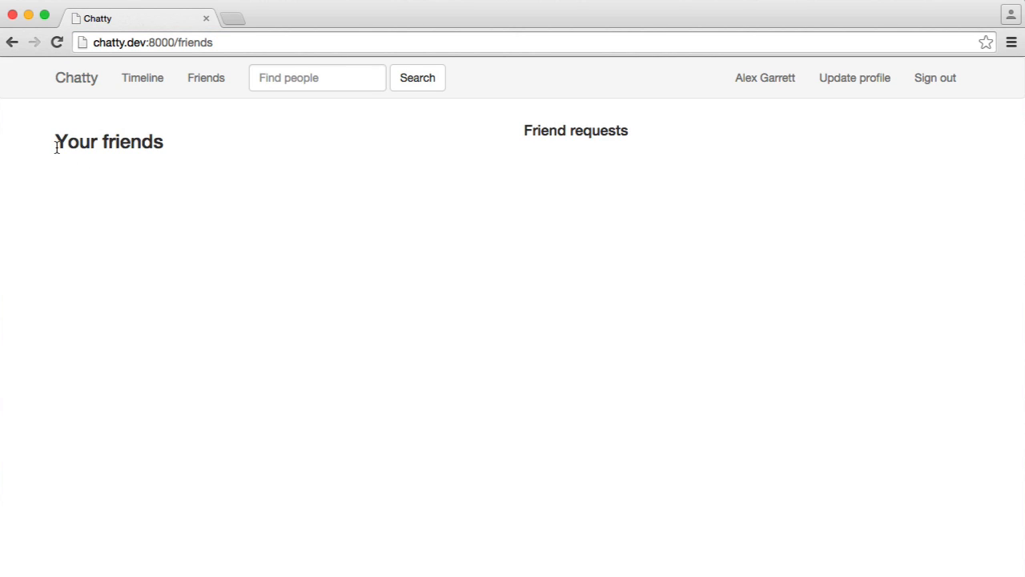
mouse_move(370, 174)
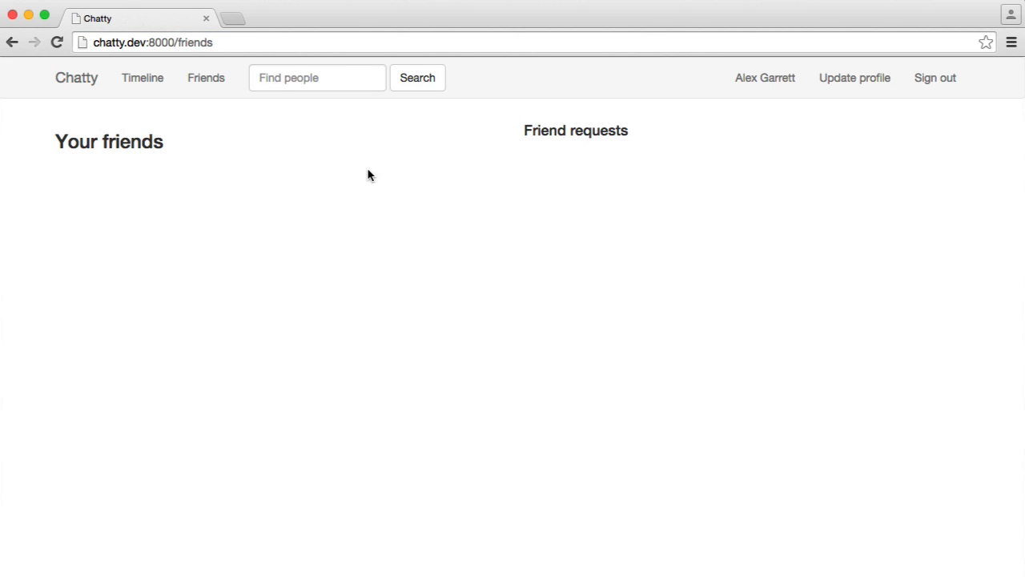
Step: Load chatty.dev:8000/friends in Chrome to check both column headings render
click(206, 77)
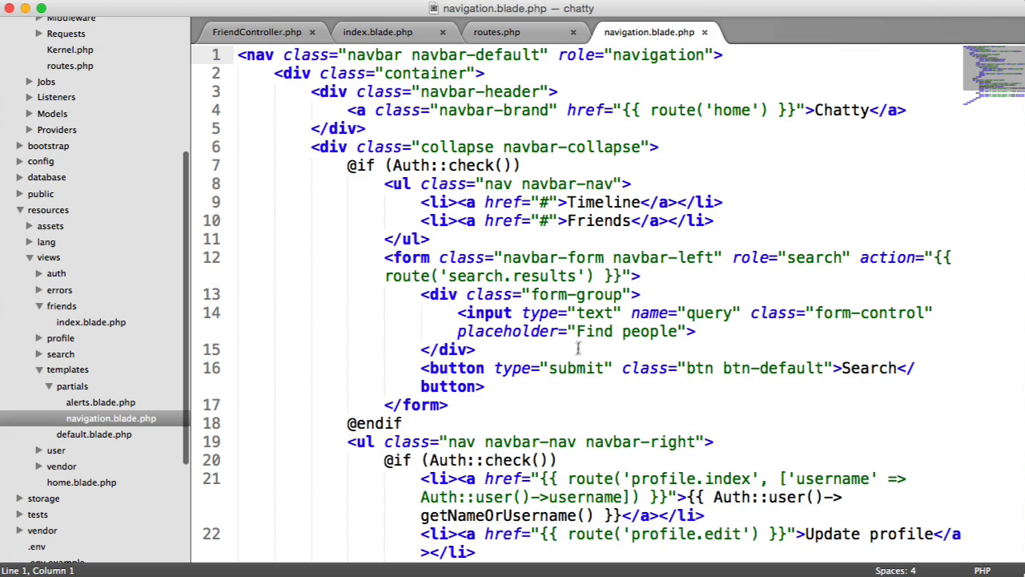
Step: Set the navbar Friends link href to {{ route('friends.index') }} and save
scroll(down, 3)
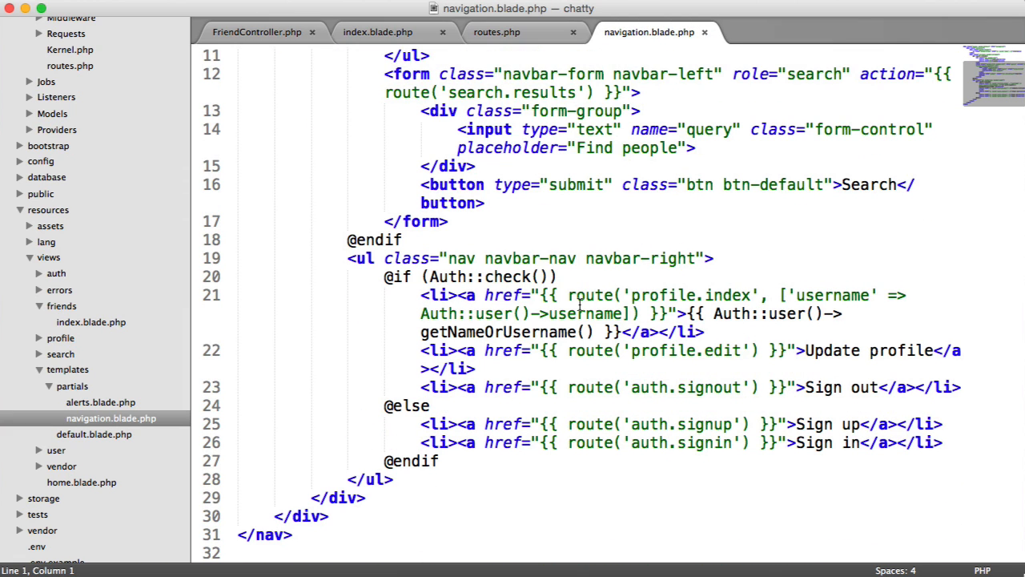
scroll(up, 3)
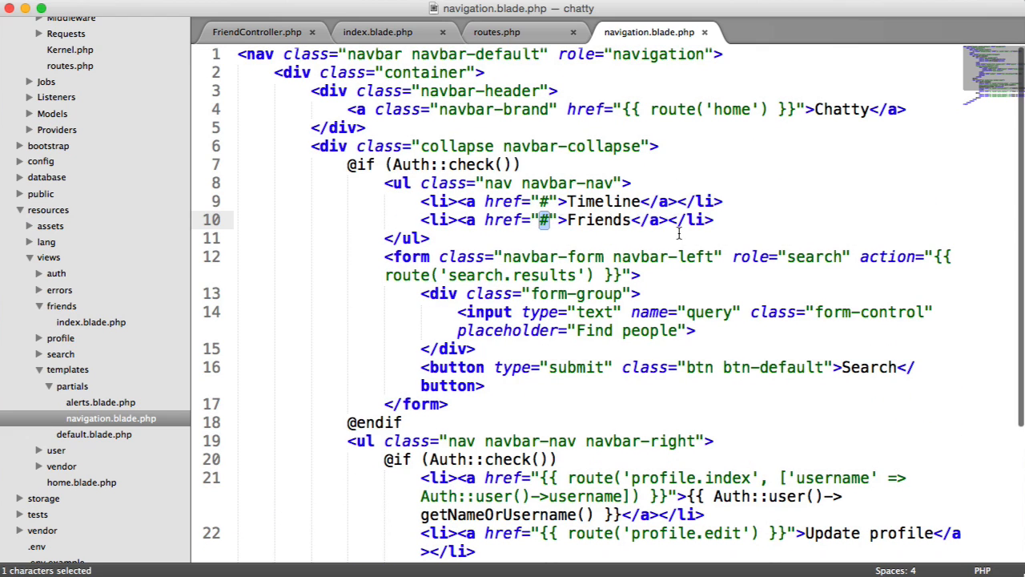
text({{  }})
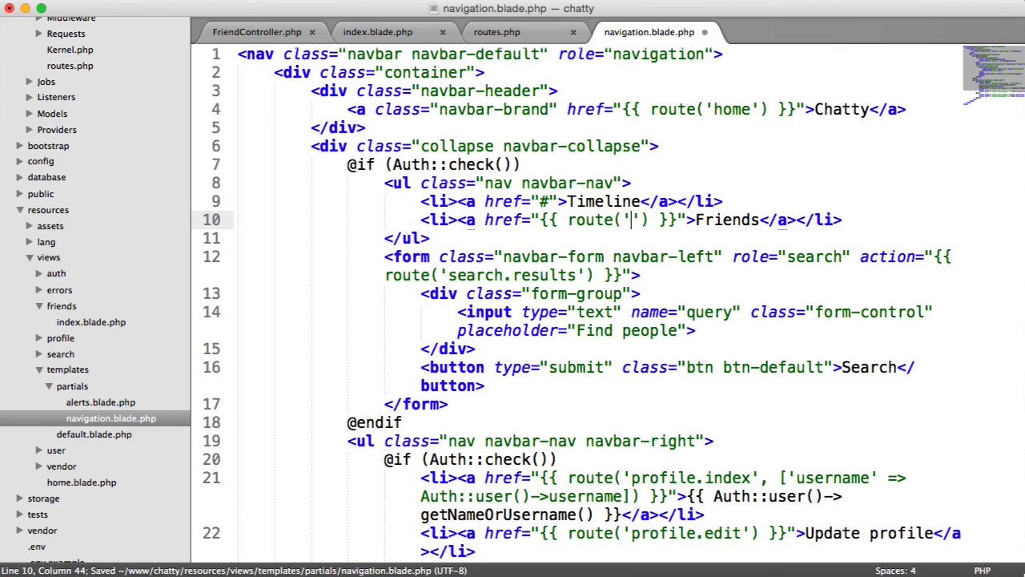
text(friends.index)
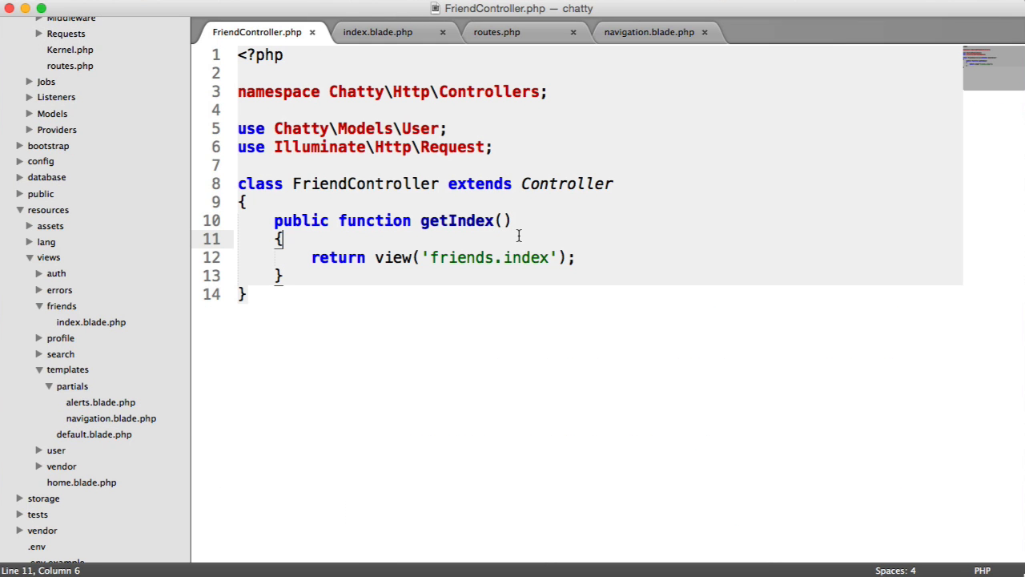
Step: Set $friends = Auth::user()->friends() and pass it to the view with ->with('friends', $friends)
text($friends)
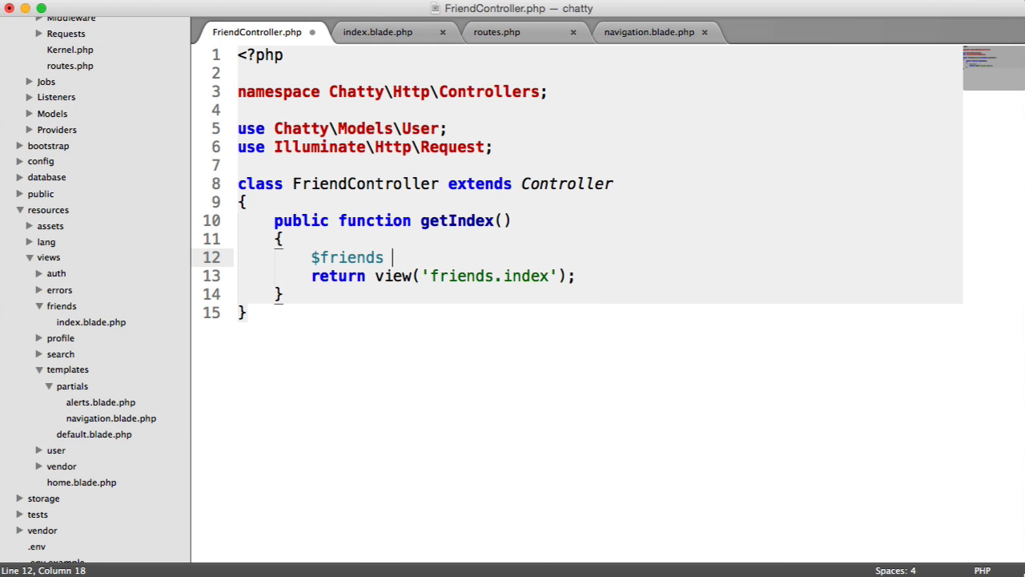
text(= Auth::)
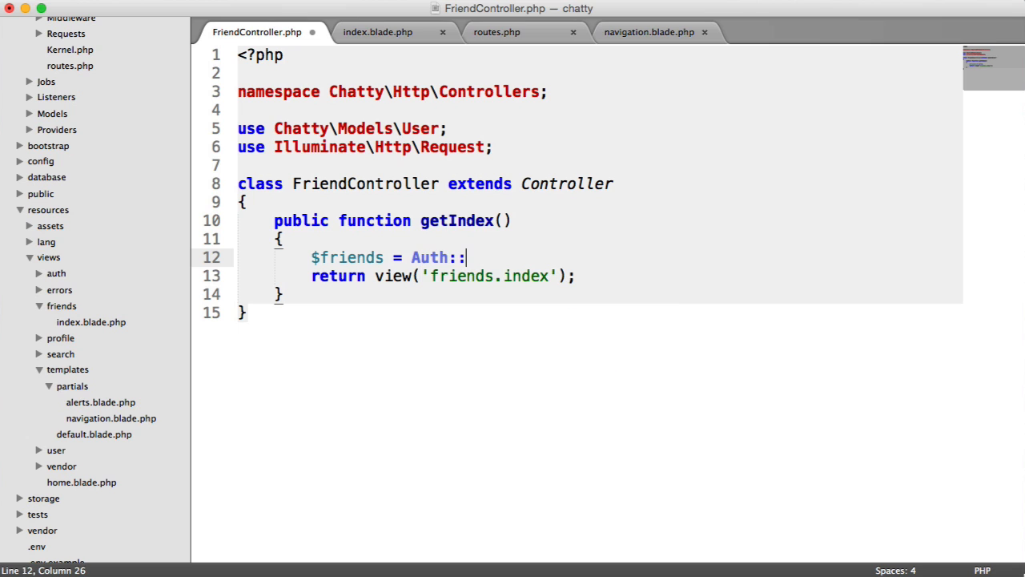
text(user()->friends();)
text(->with();)
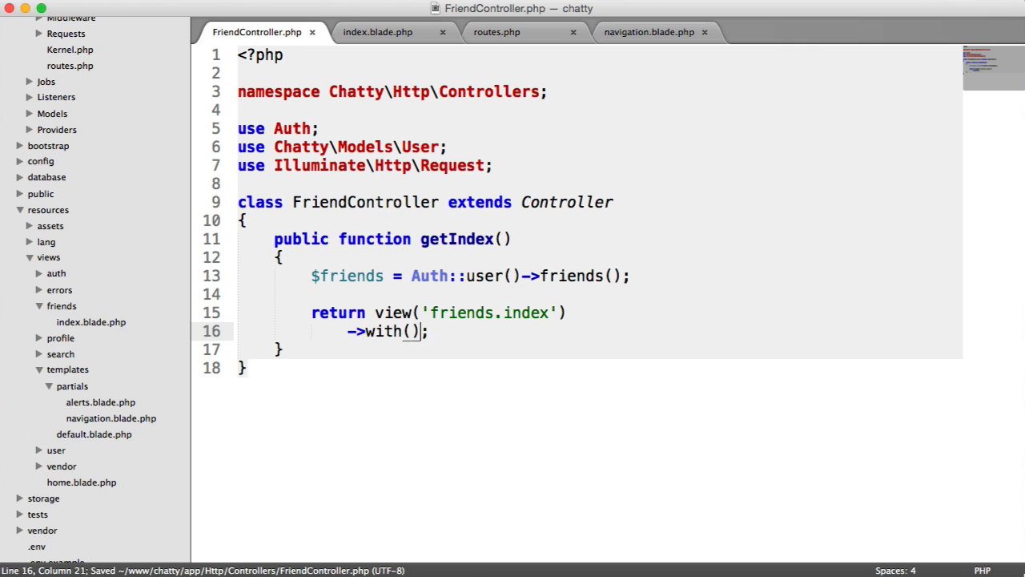
text('friend')
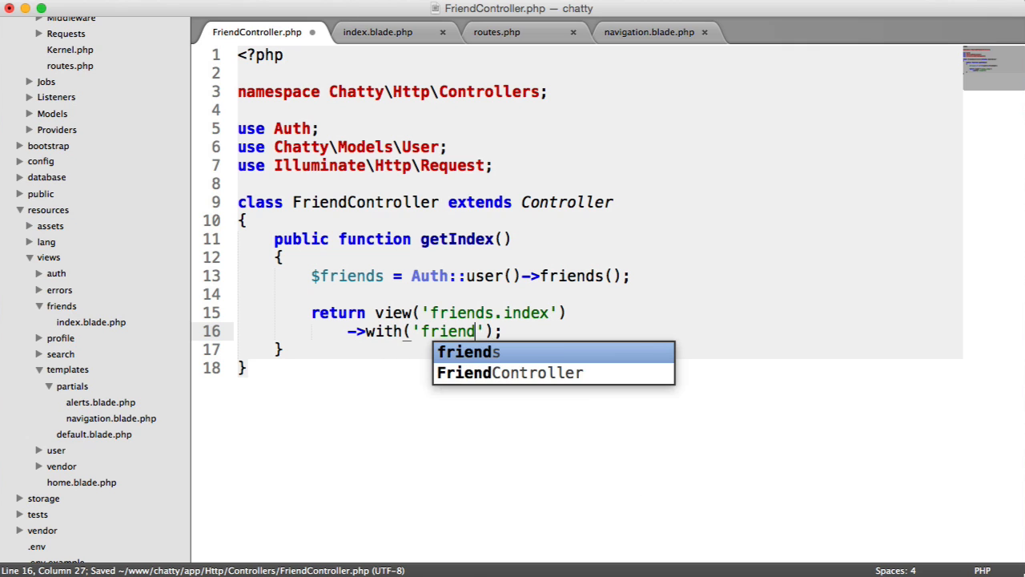
text(s', $frei)
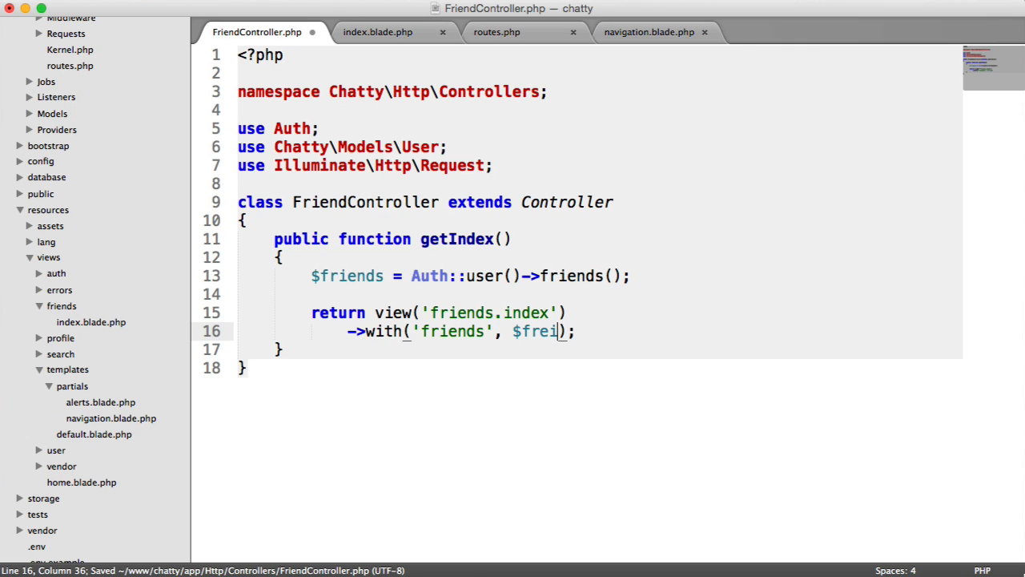
text(ends)
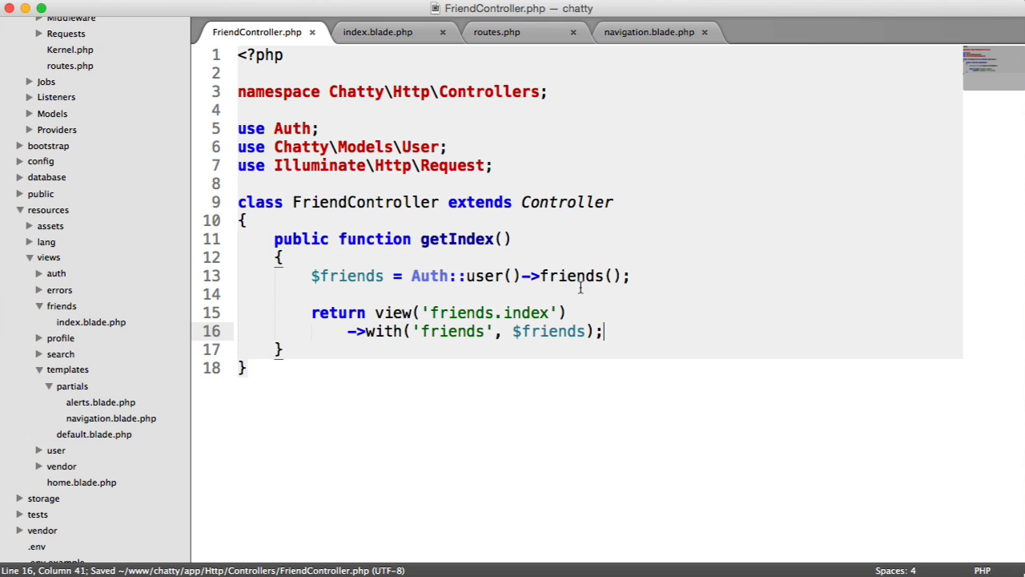
scroll(down, 3)
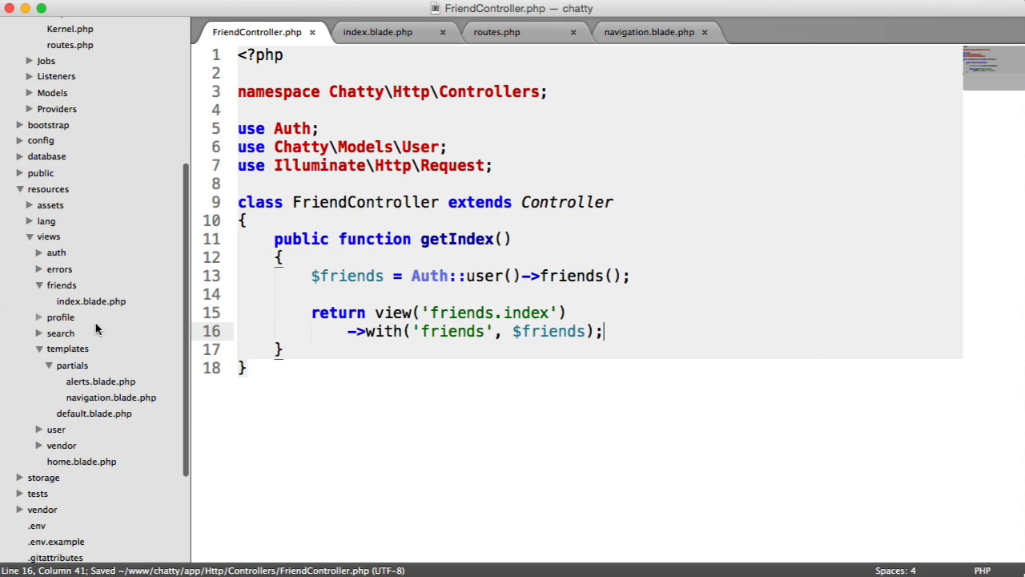
click(60, 317)
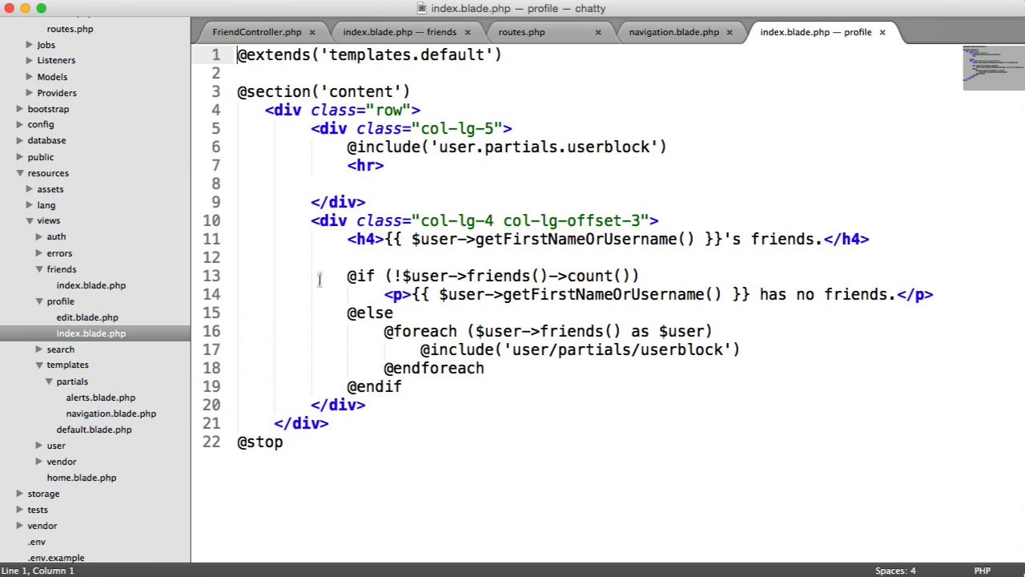
click(345, 276)
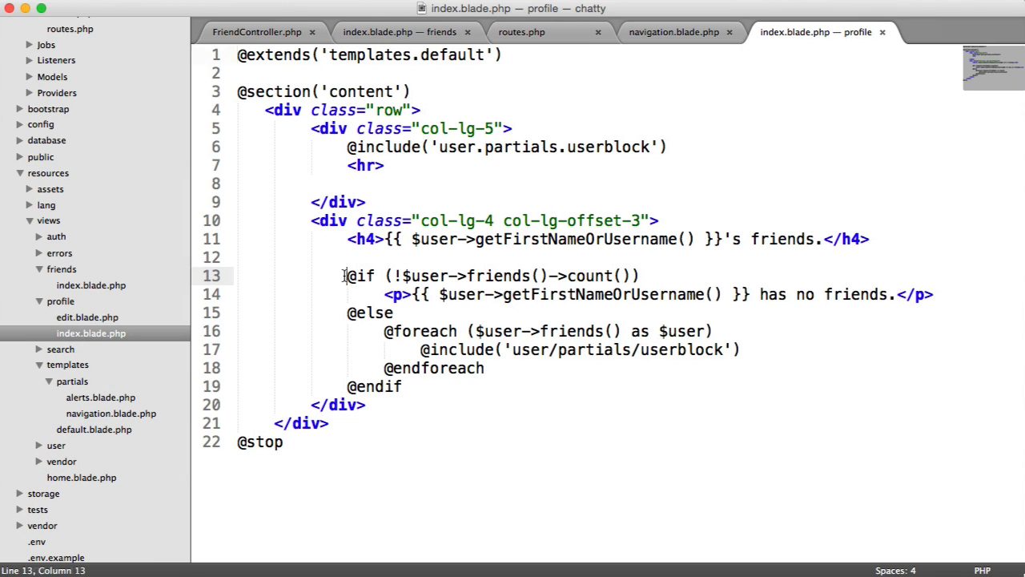
drag(346, 276, 405, 386)
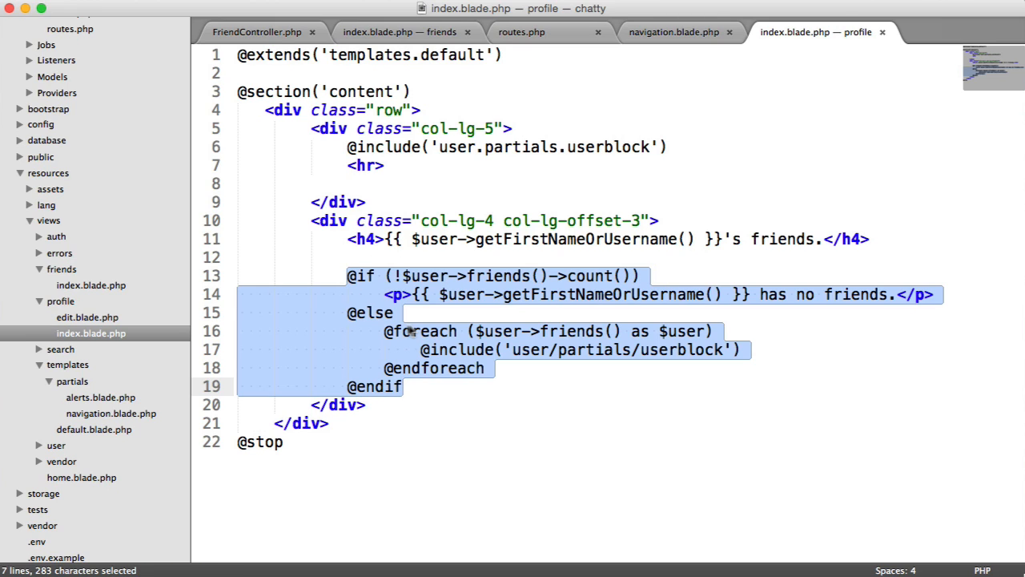
click(661, 32)
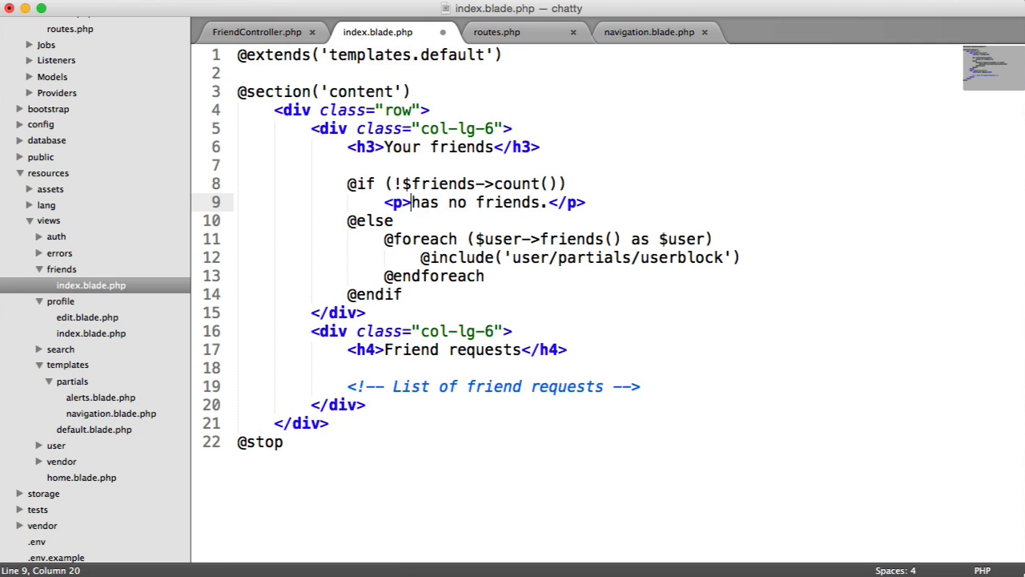
Step: Change the empty-list message to 'You have no friends.' and select the friends call in the loop
text(You have)
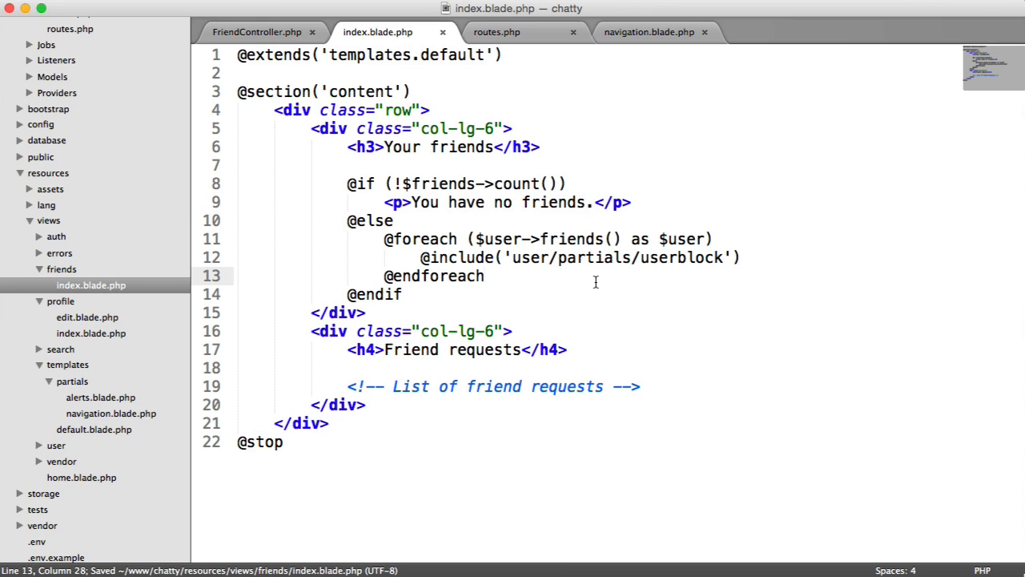
mouse_move(370, 246)
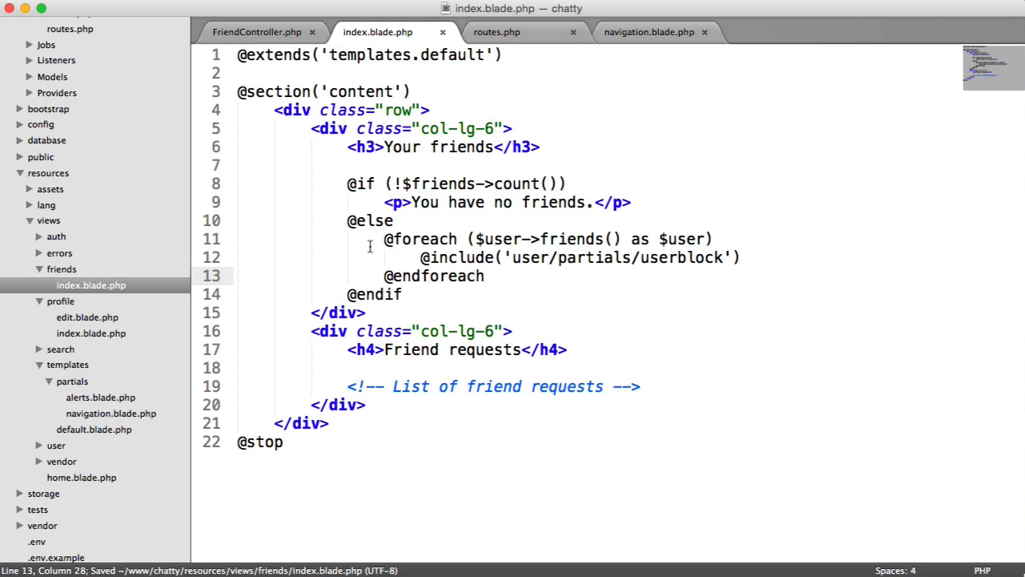
mouse_move(654, 257)
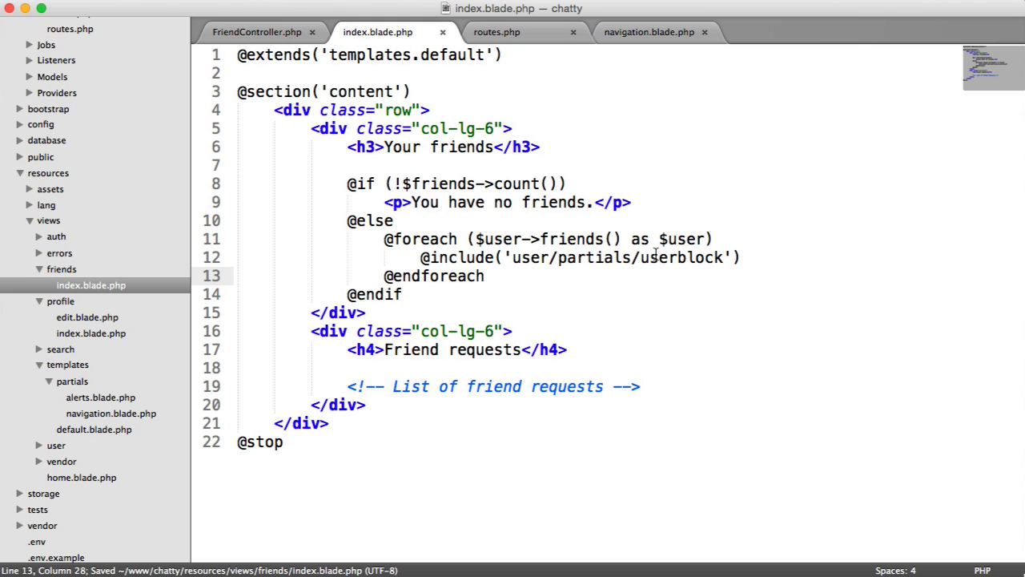
double_click(502, 239)
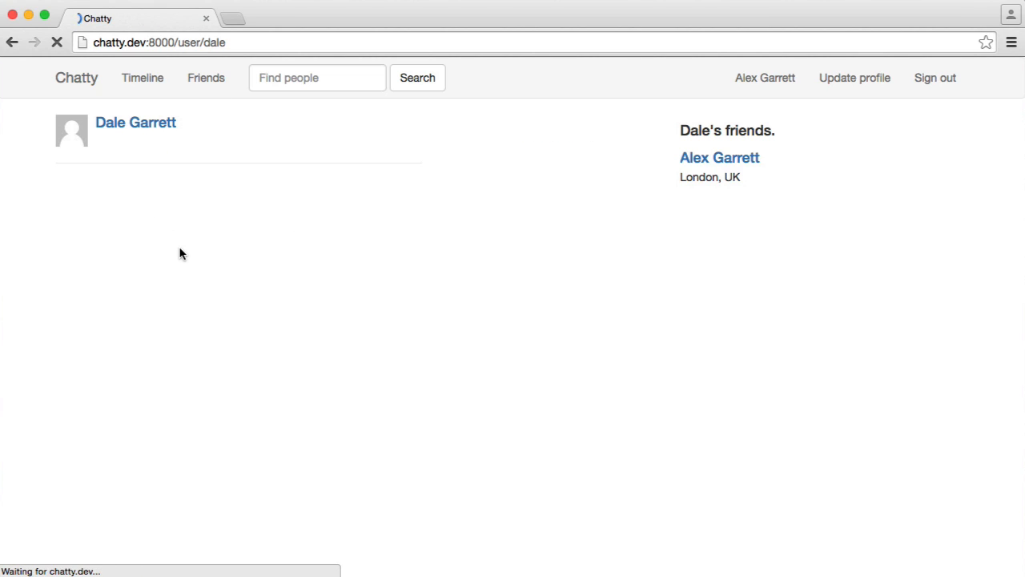
click(206, 77)
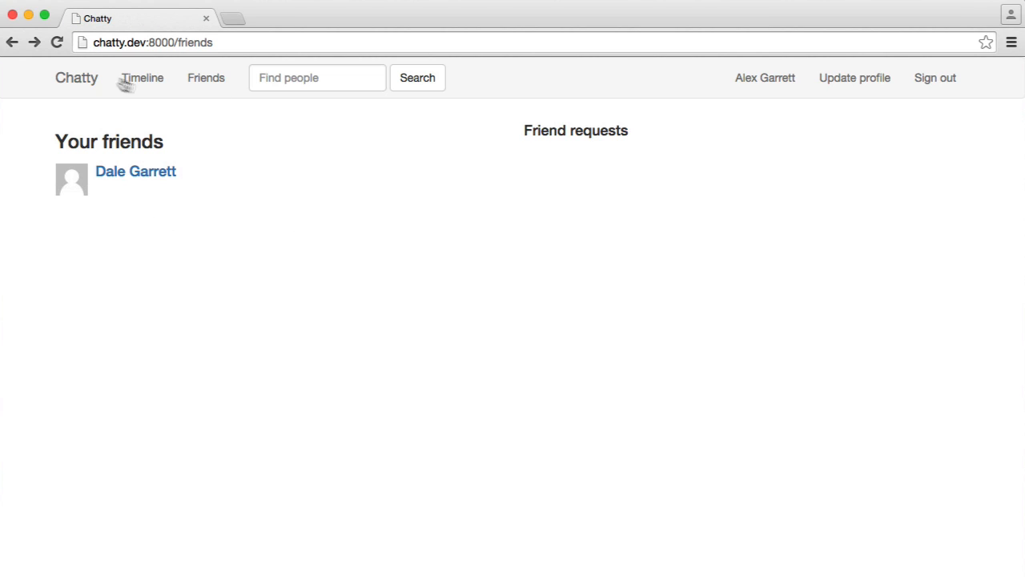
mouse_move(269, 112)
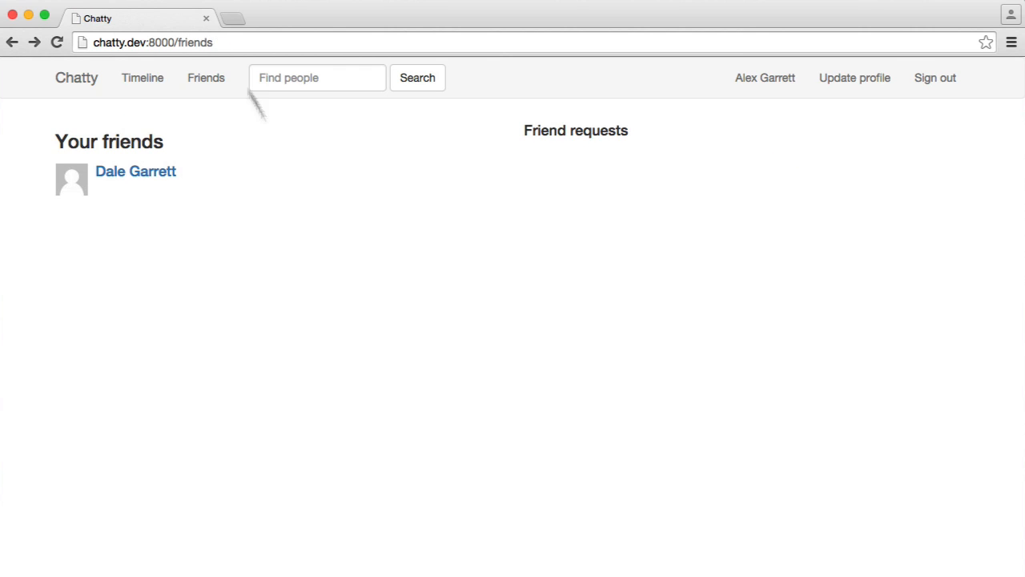
mouse_move(338, 222)
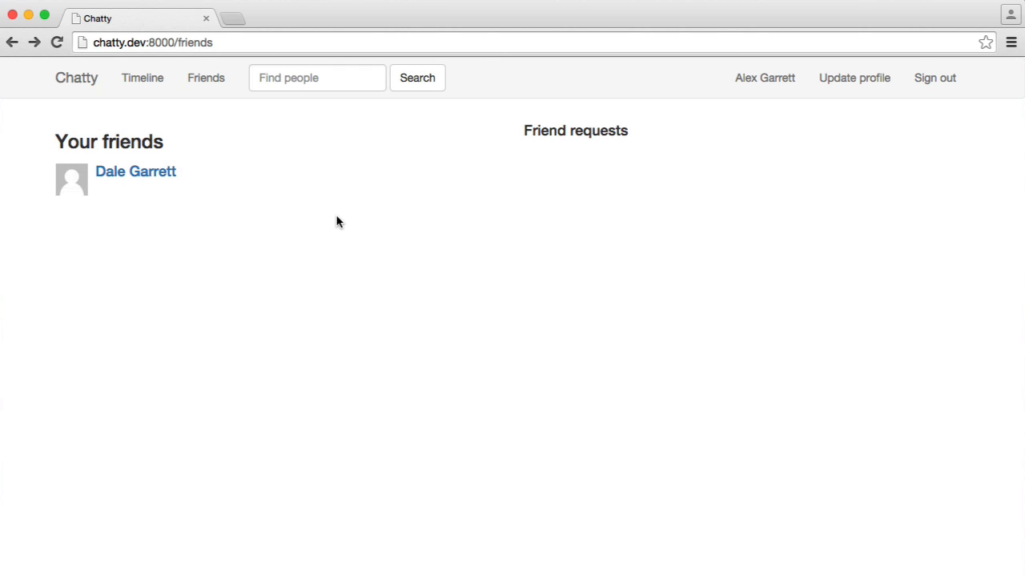
mouse_move(244, 199)
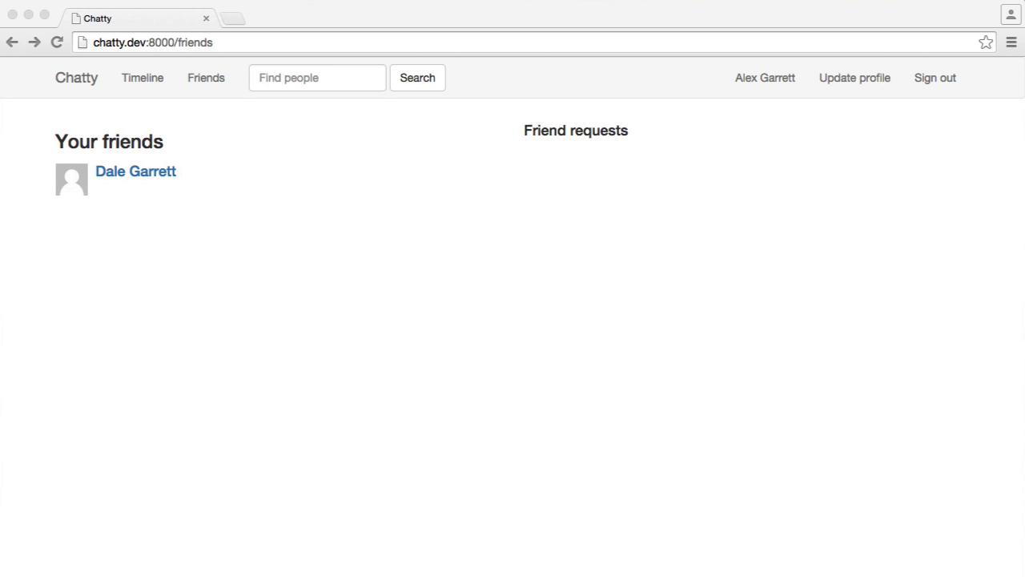
mouse_move(578, 292)
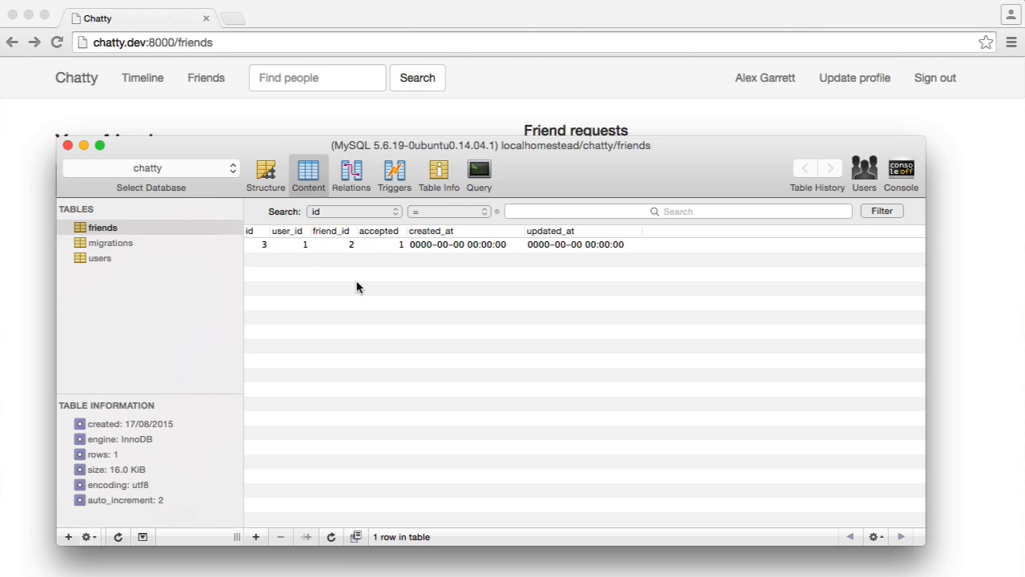
mouse_move(403, 148)
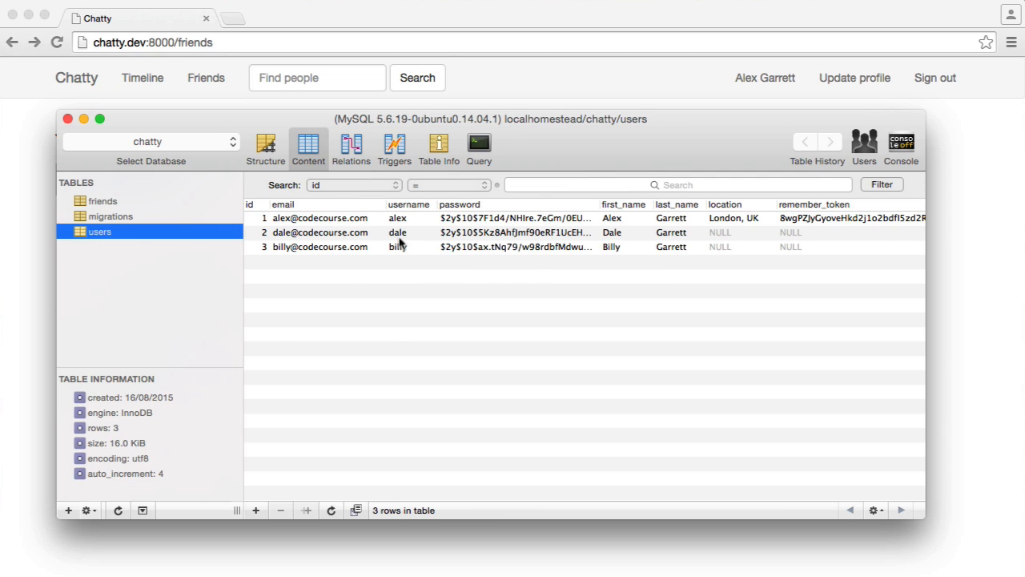
mouse_move(174, 298)
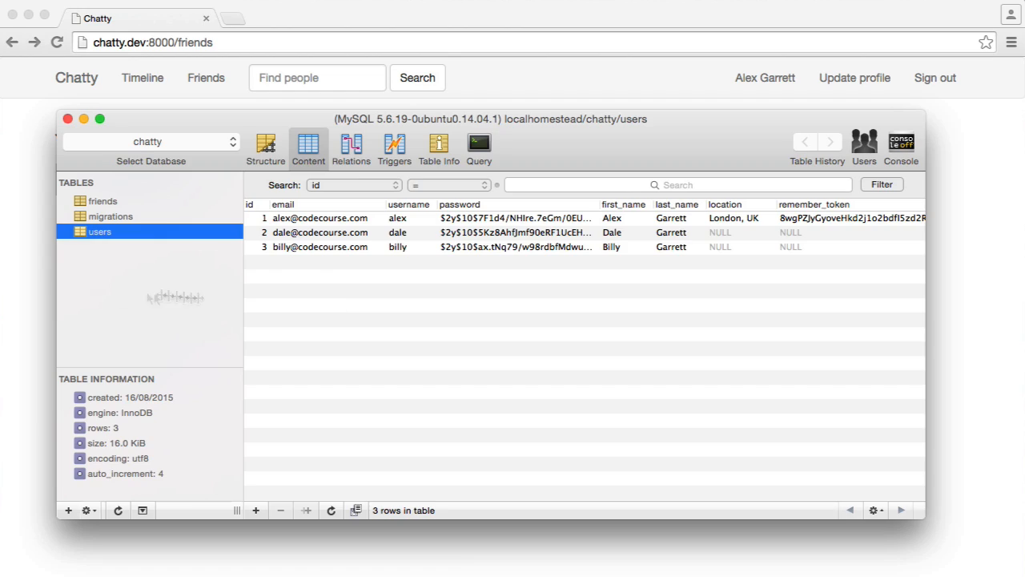